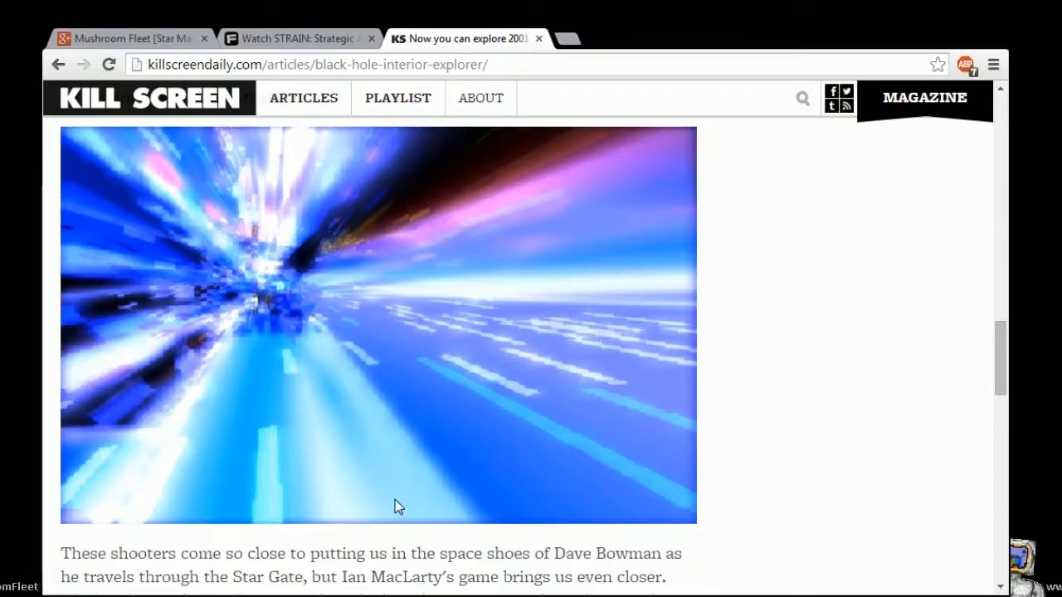
pyautogui.moveTo(339, 524)
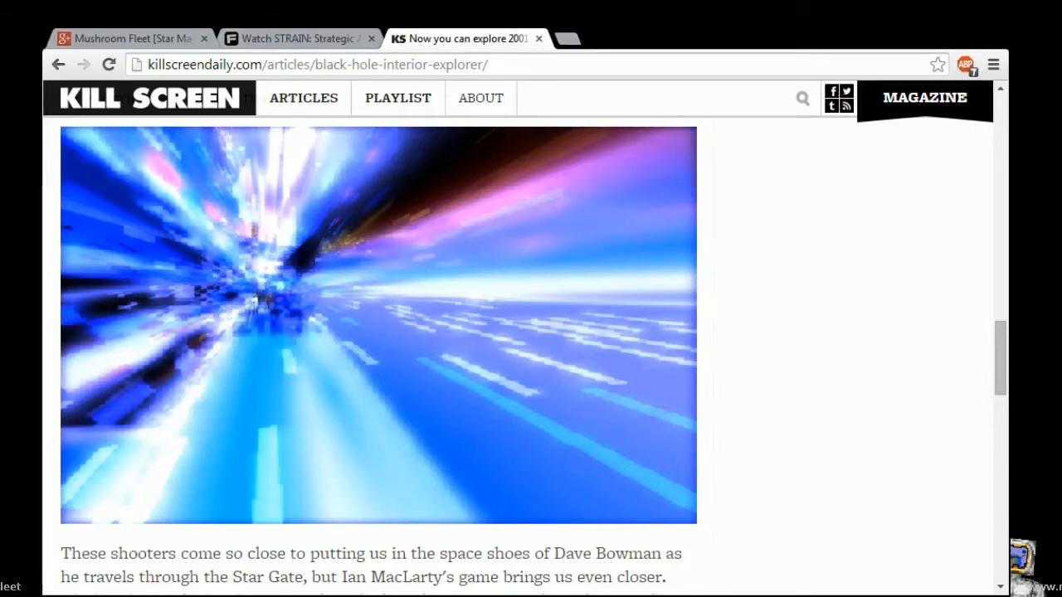
pyautogui.scroll(-3)
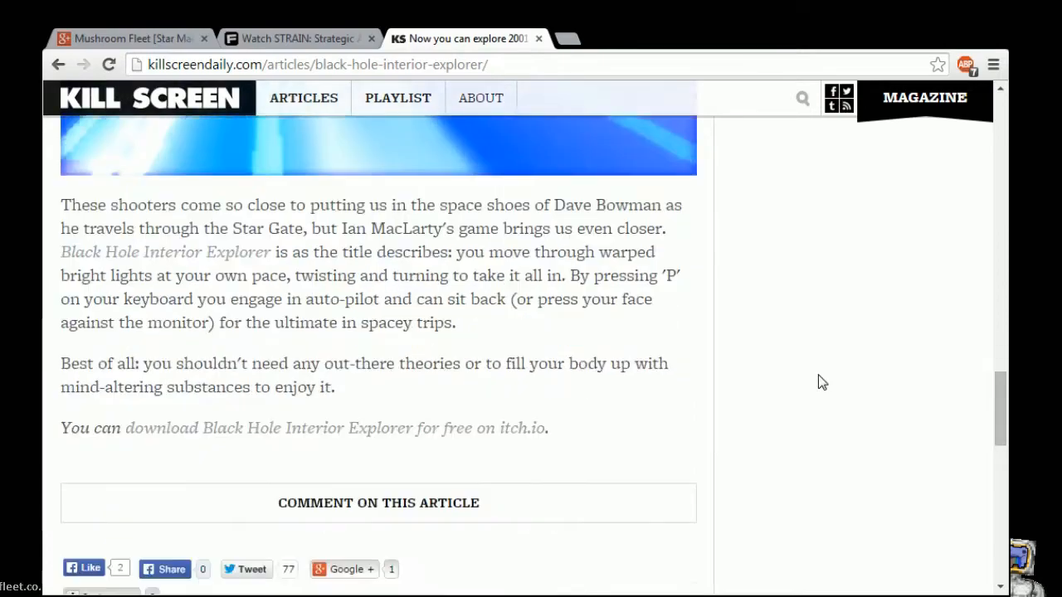
pyautogui.scroll(3)
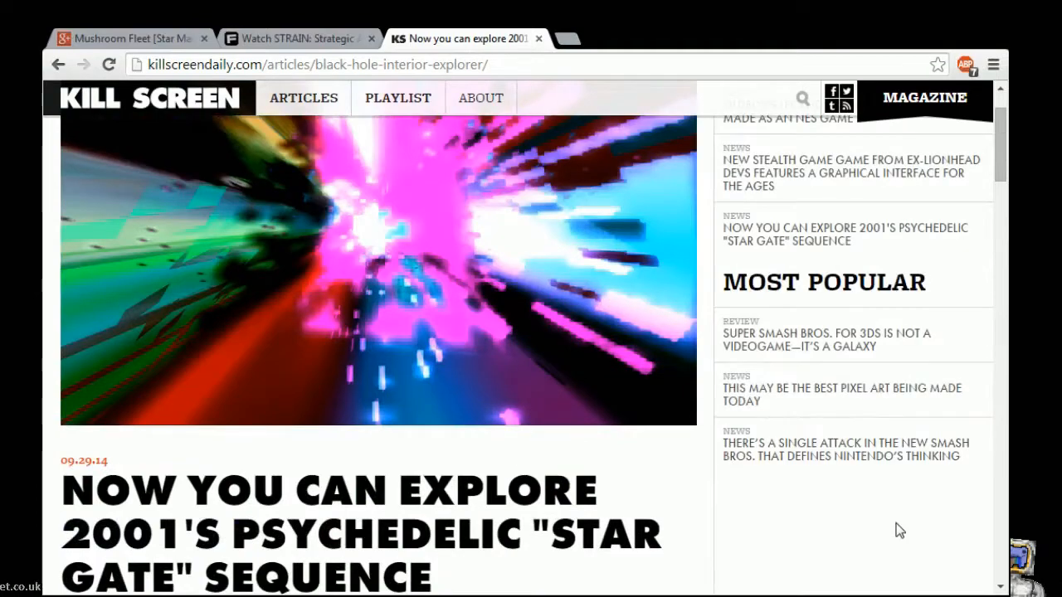
pyautogui.scroll(-3)
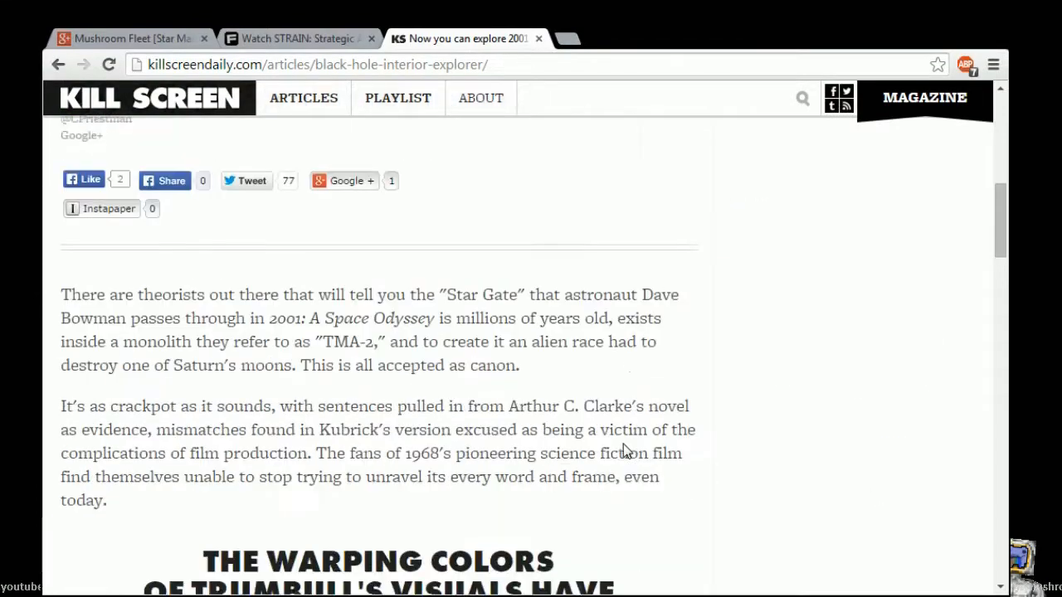
pyautogui.scroll(-3)
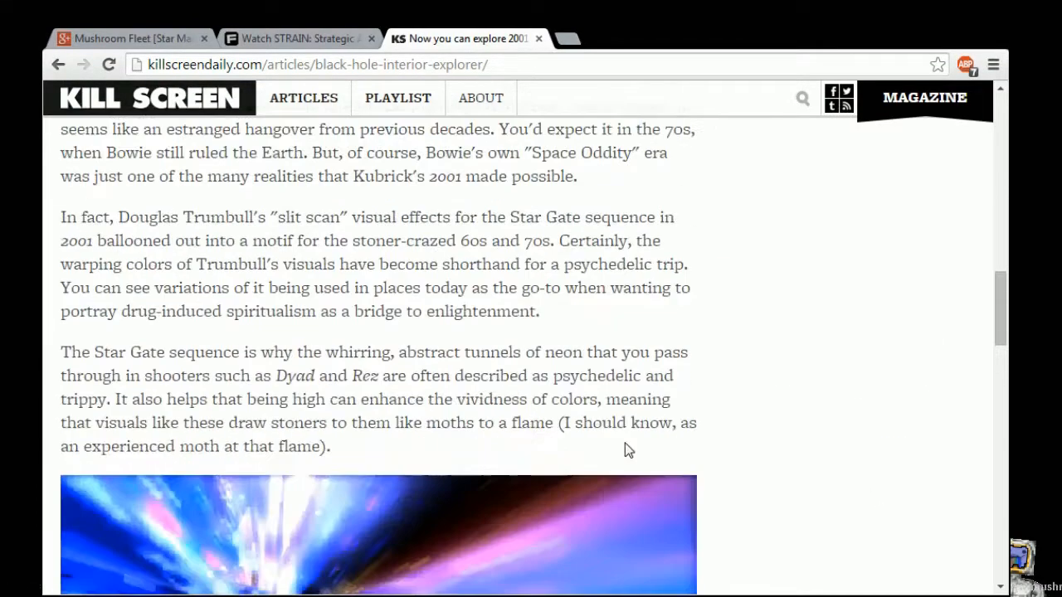